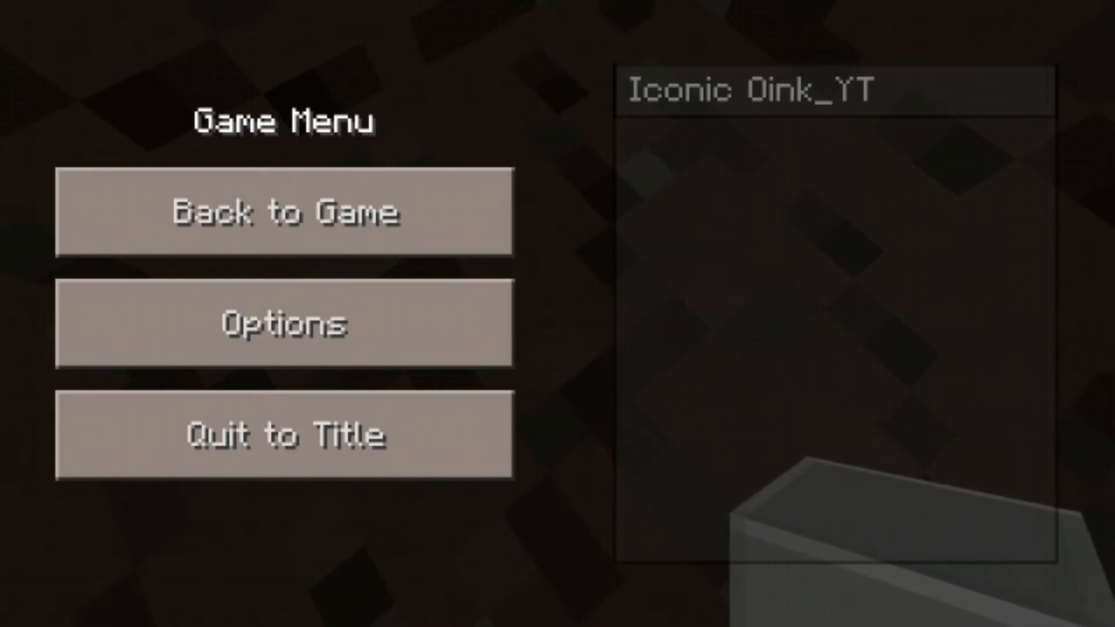
Step: Resume play from the Game Menu via Back to Game
click(283, 211)
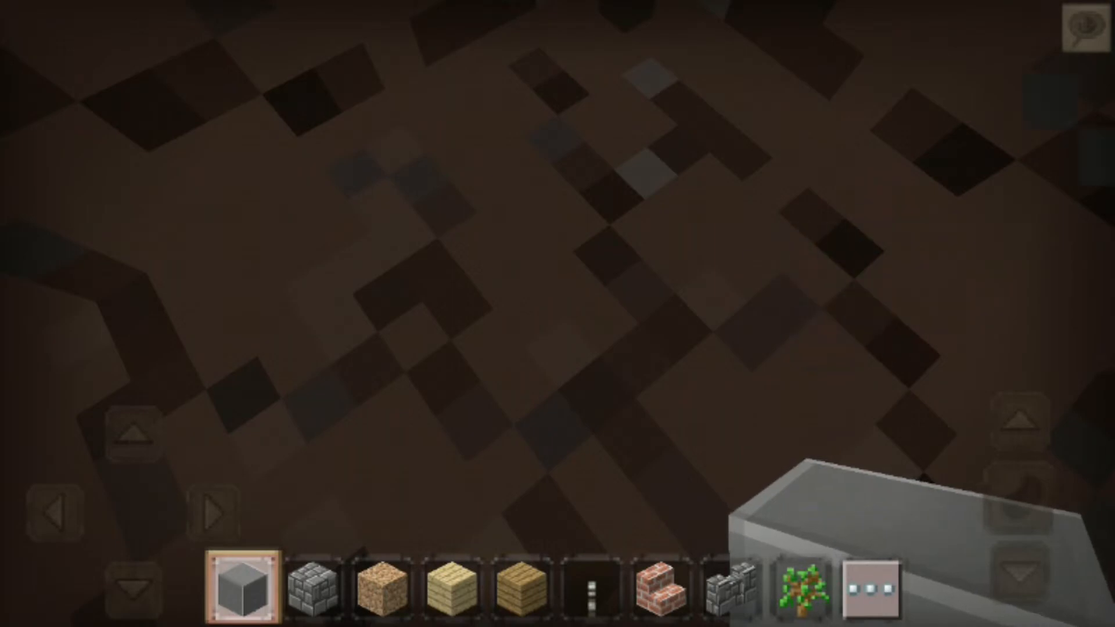
click(612, 348)
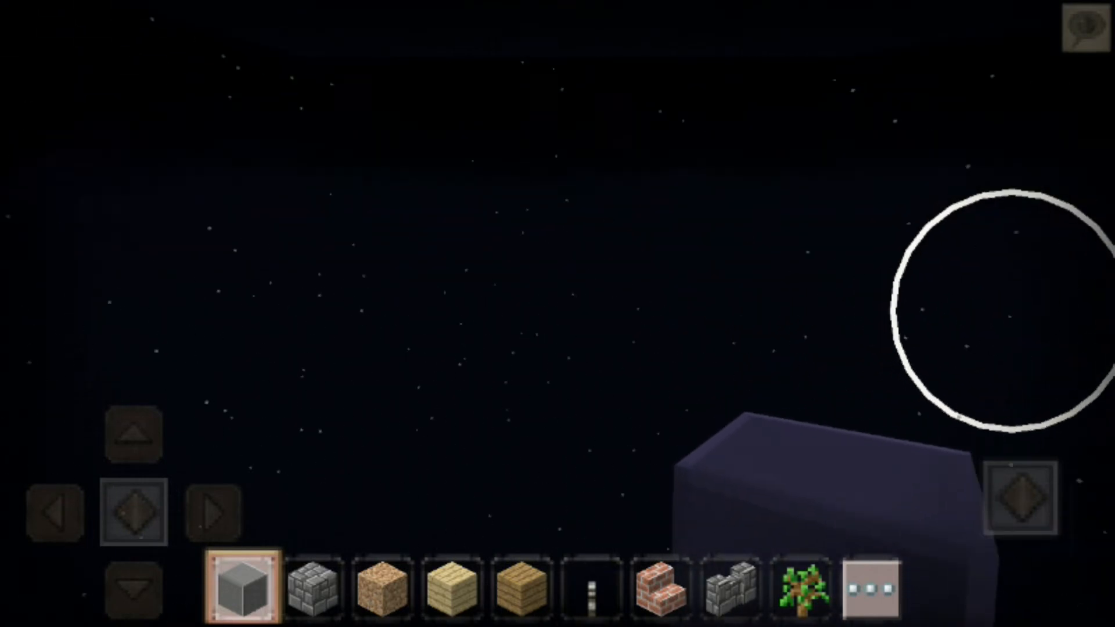
Step: Look around the black starry void beneath the map
drag(995, 312, 676, 284)
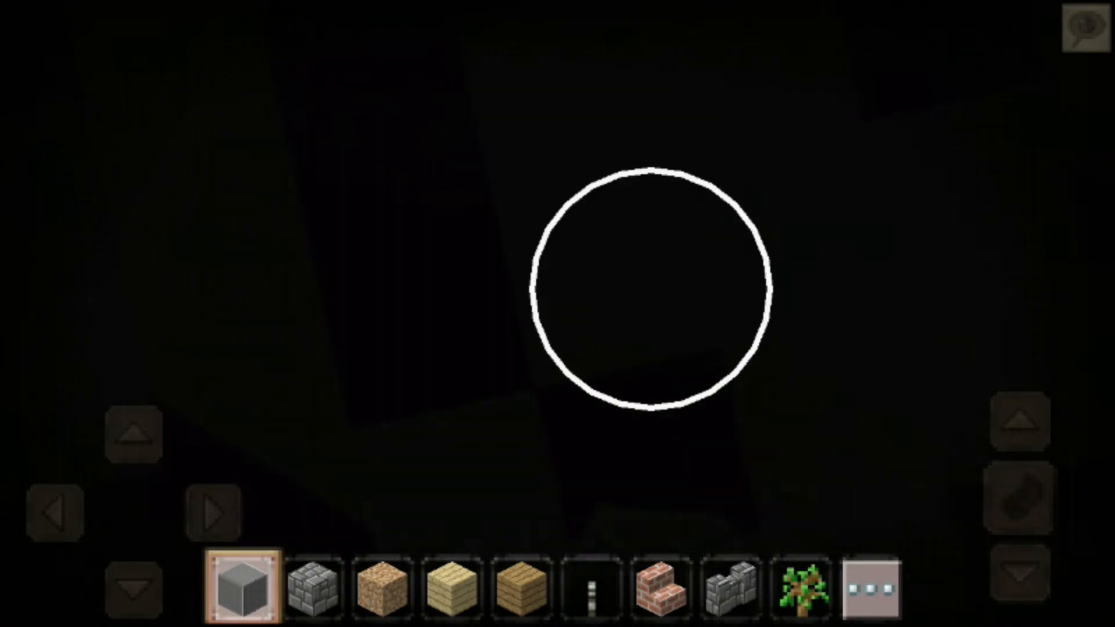
Step: Equip the torch from the hotbar to light the dark area
click(591, 588)
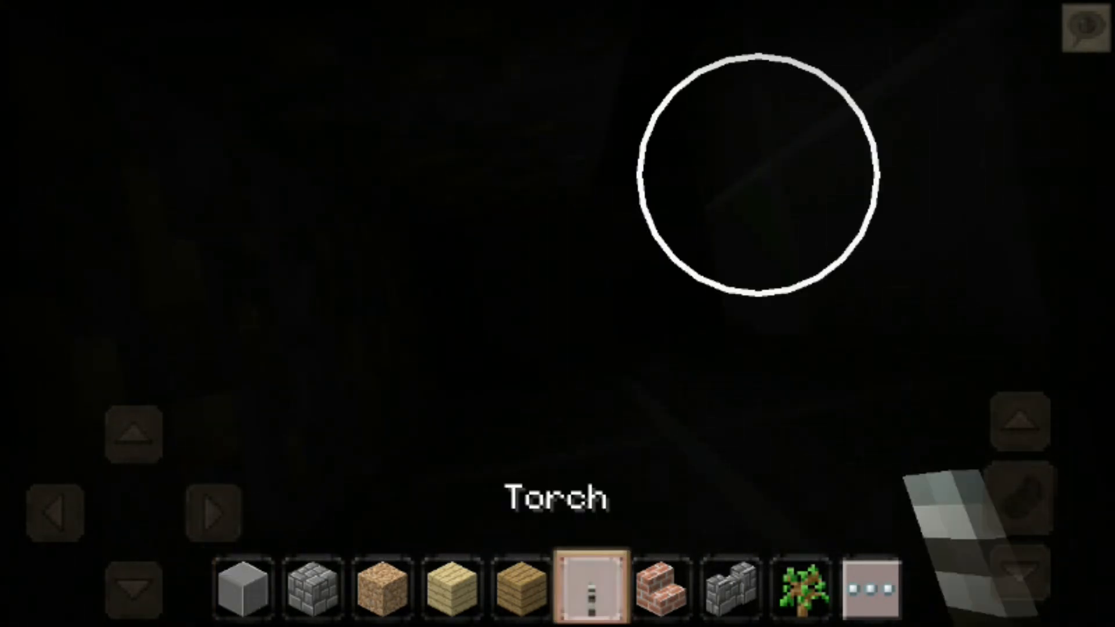